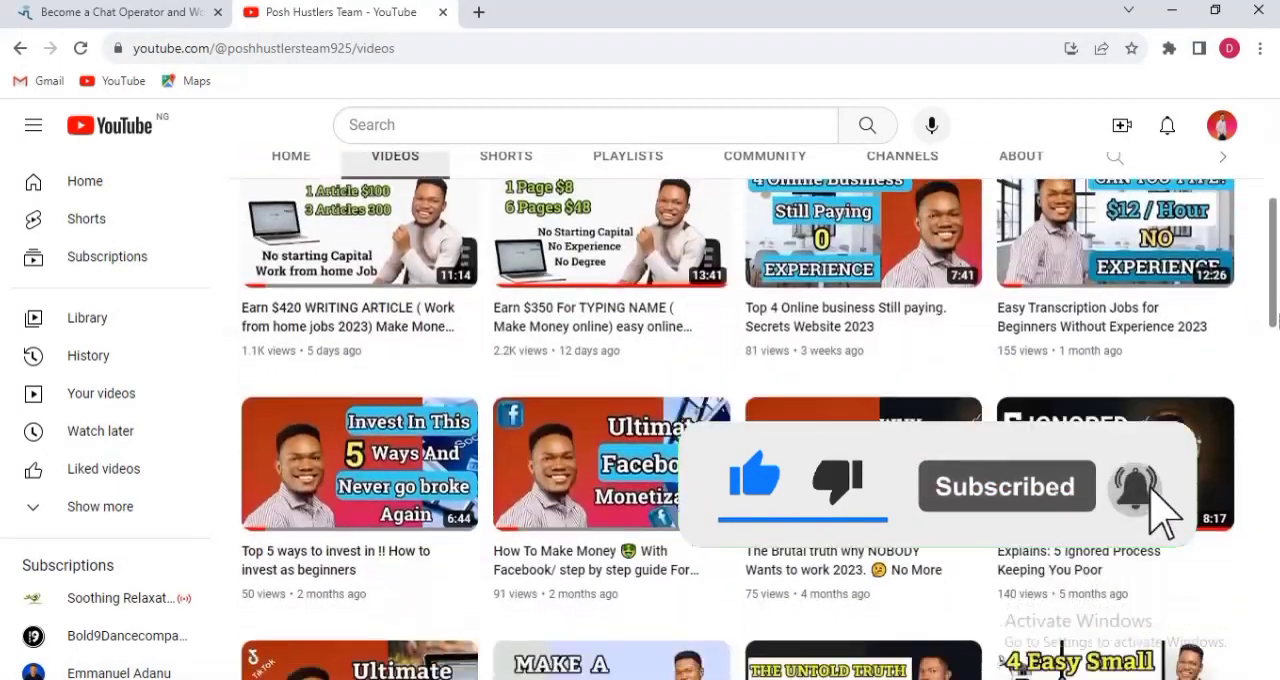
scroll(down, 3)
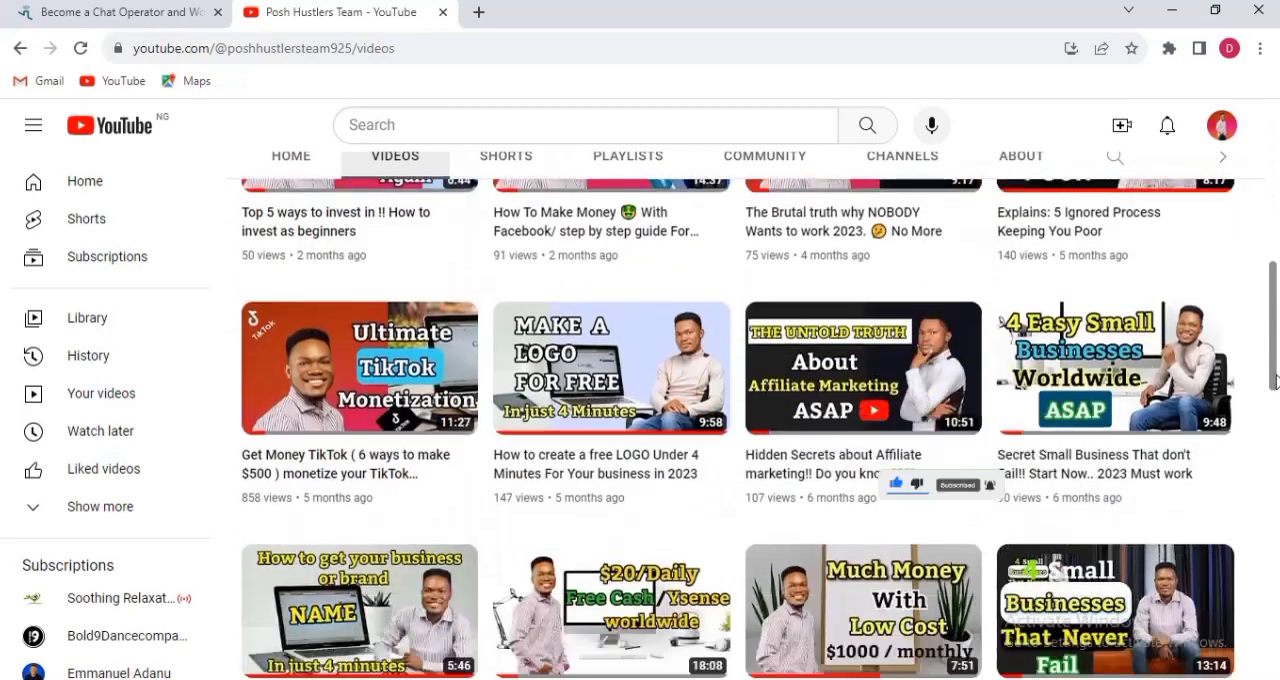
scroll(up, 3)
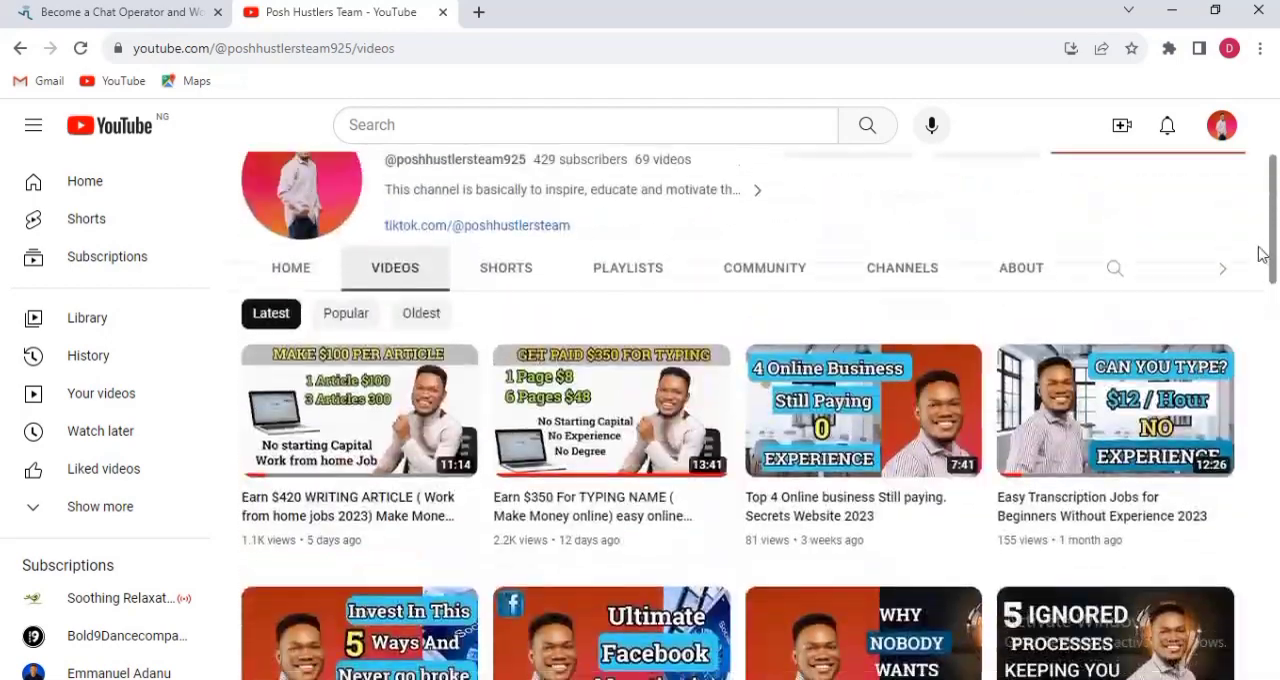
scroll(down, 3)
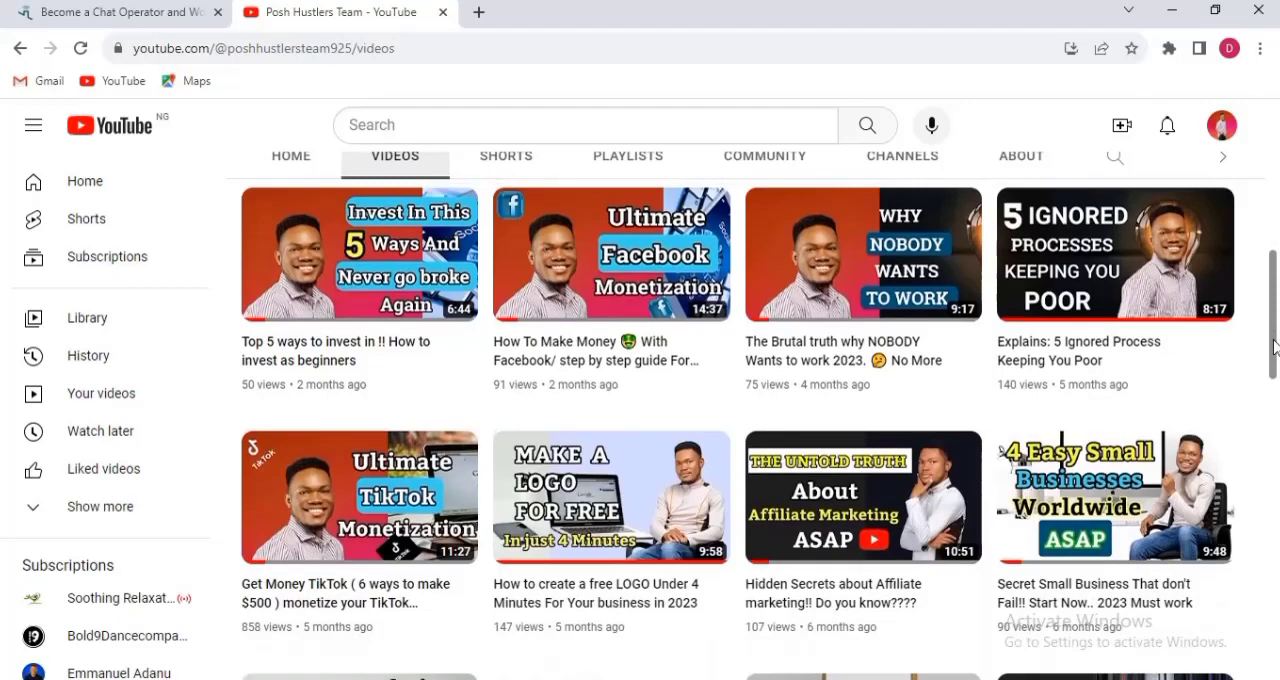
scroll(up, 3)
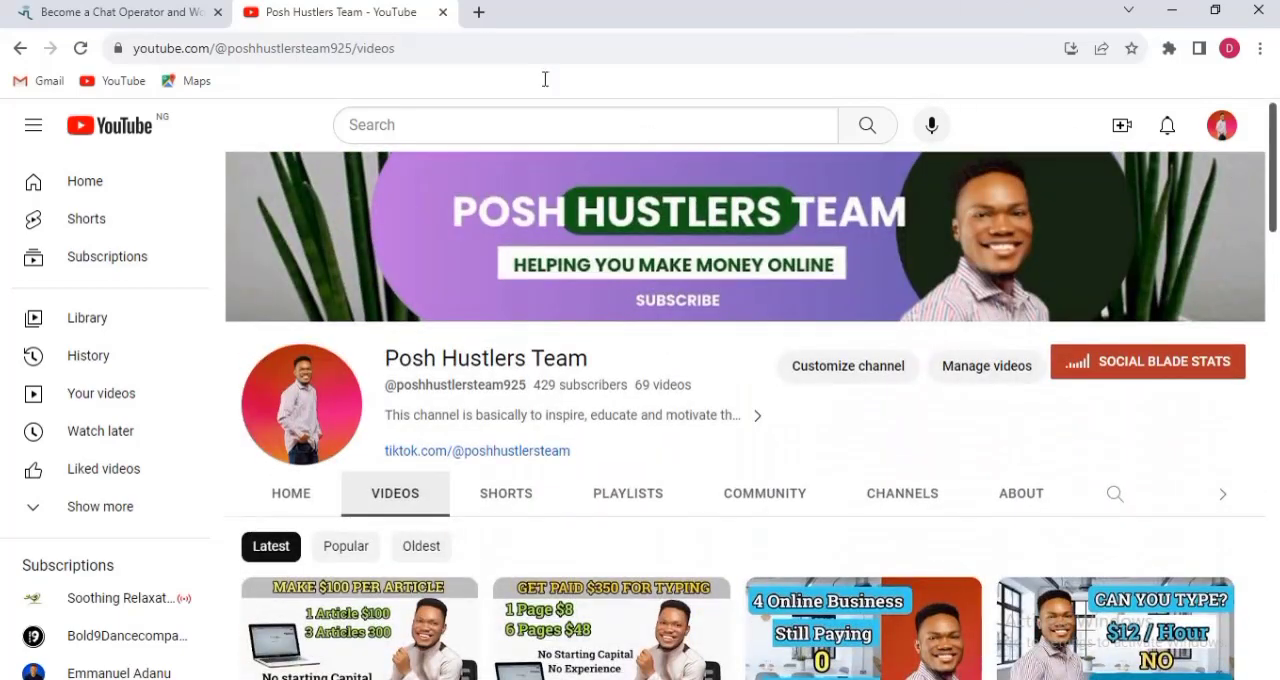